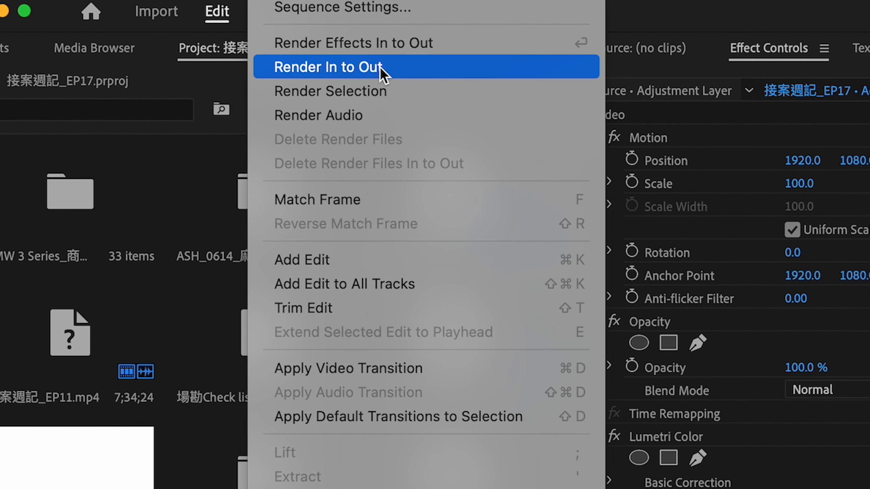
Run Sequence > Render In to Out to render previews for the in-to-out range.
{"action": "left_click", "coordinate": [328, 67]}
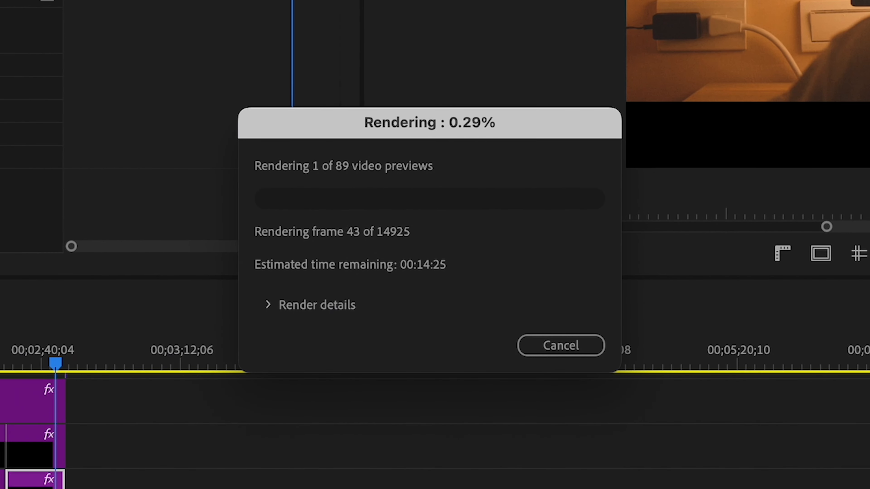